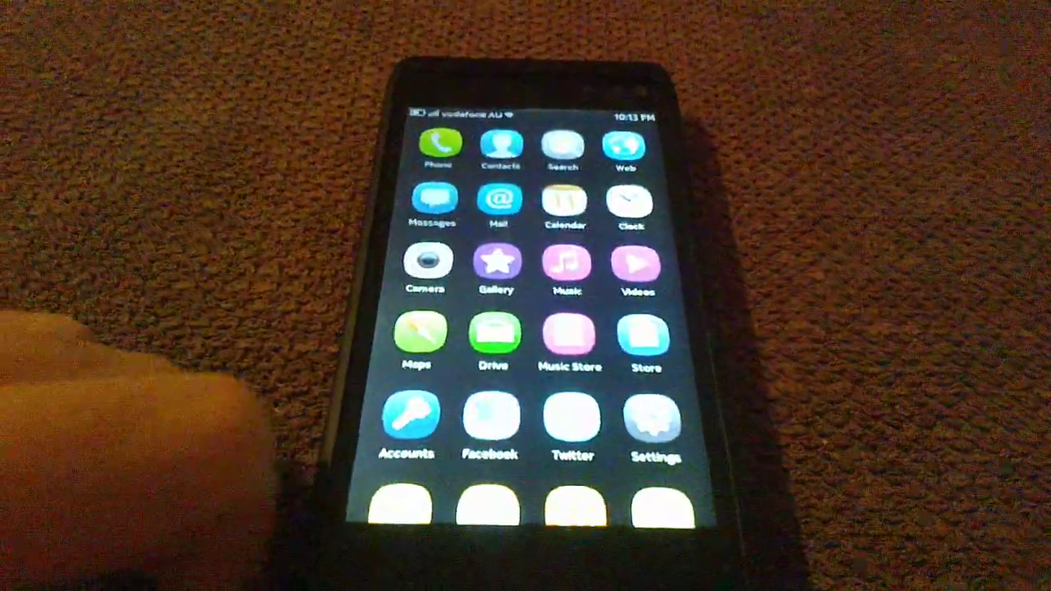
pyautogui.scroll(-3)
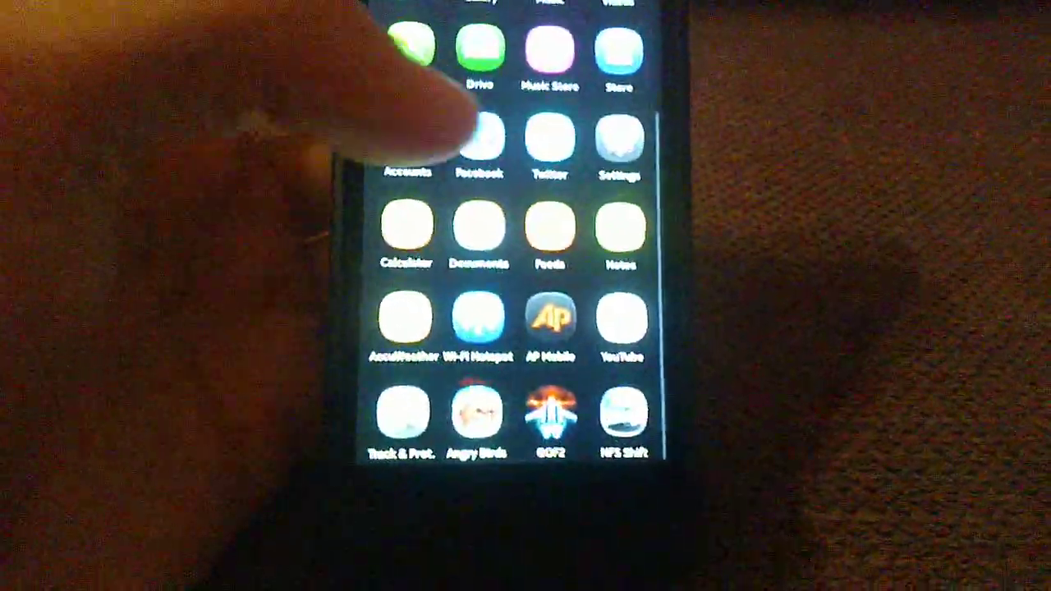